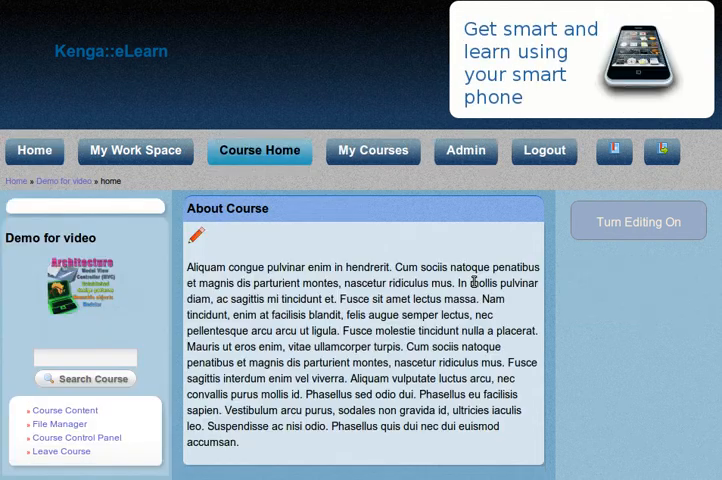
Open the File Manager for the Demo for video files course from the sidebar.
click(58, 424)
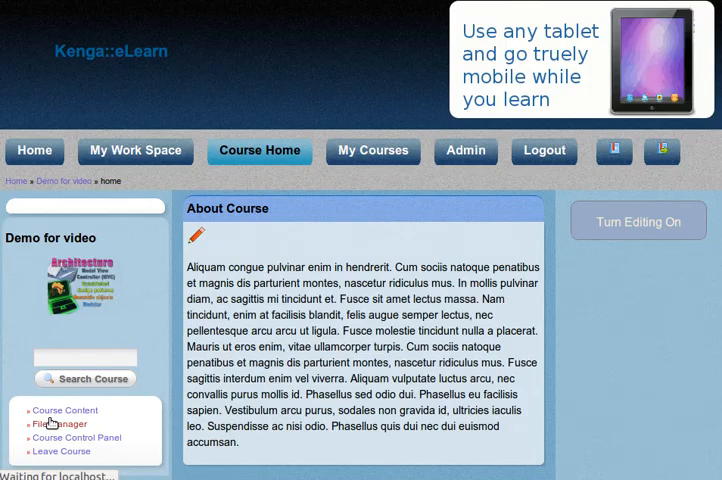
click(59, 423)
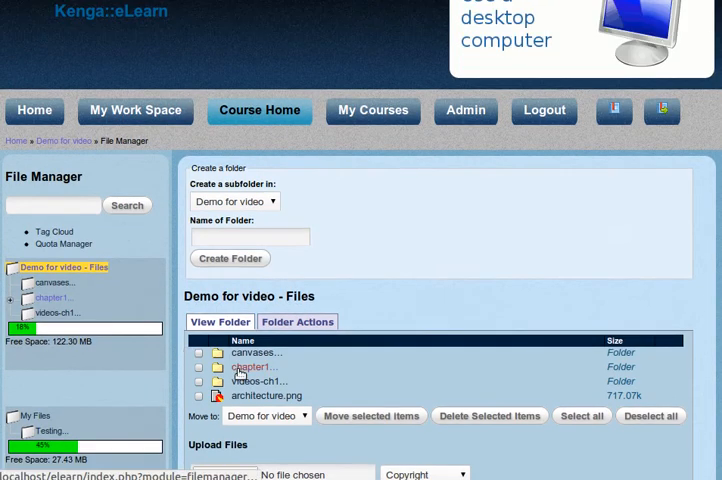
Inside chapter1, create a subfolder named images2.
click(254, 367)
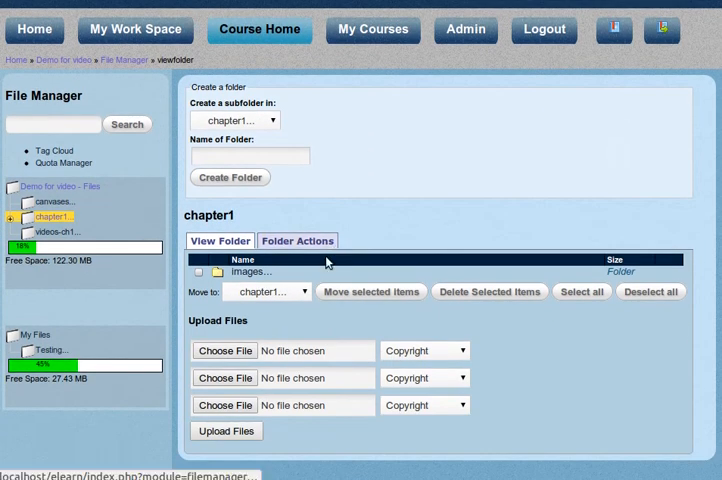
mouse_move(250, 271)
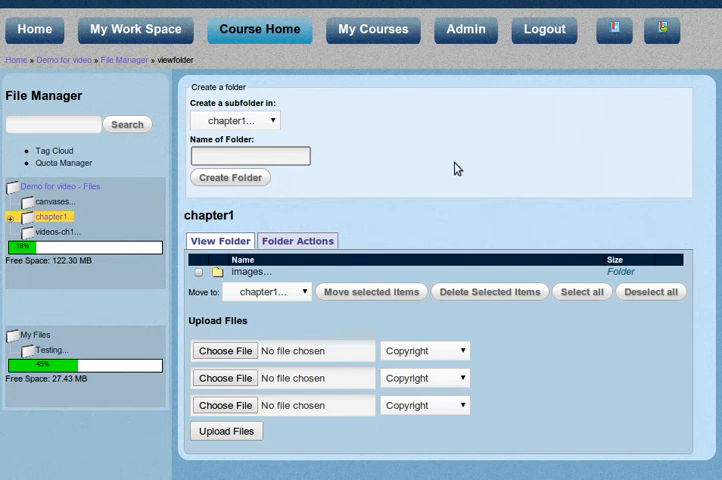
click(250, 156)
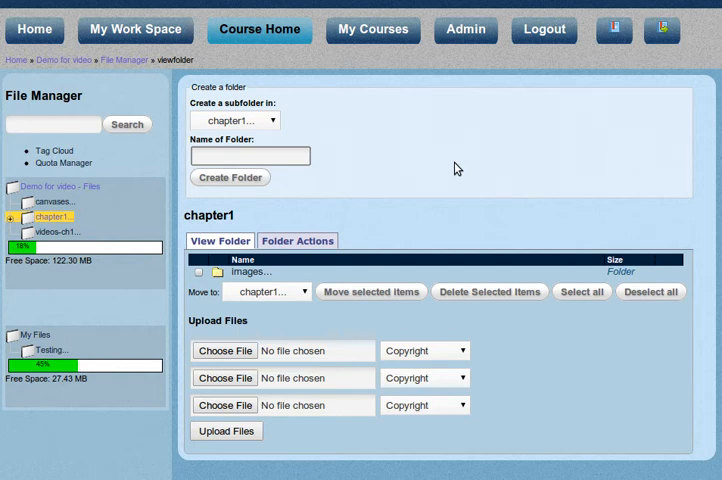
text(images2)
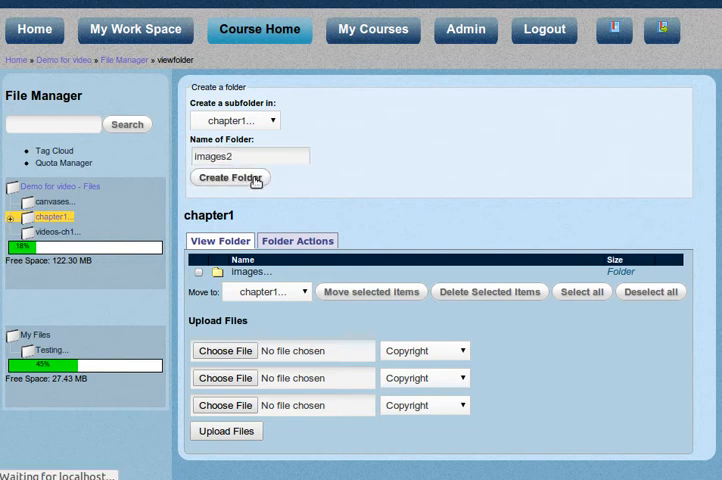
click(230, 177)
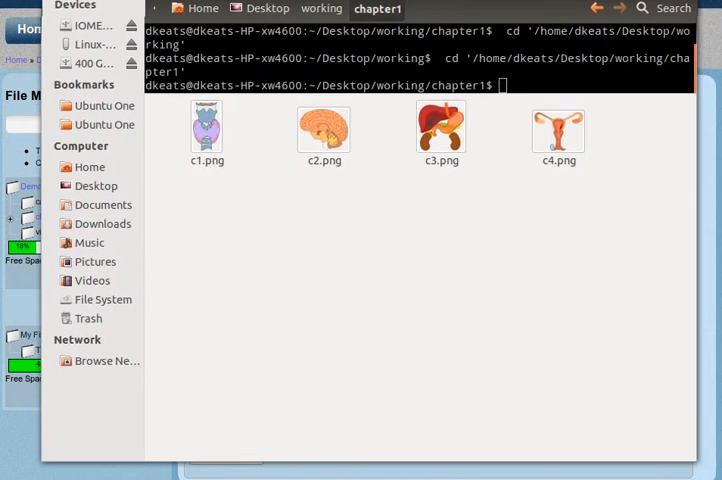
mouse_move(615, 193)
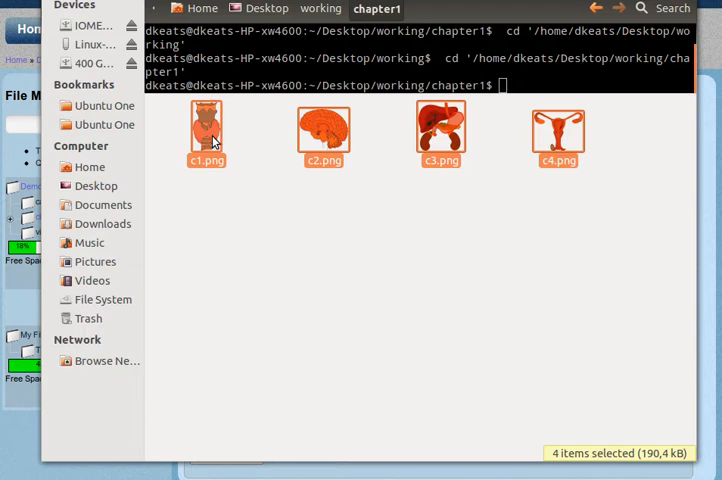
Compress the selected c1–c4.png images into a .zip archive named img2.zip.
right_click(207, 122)
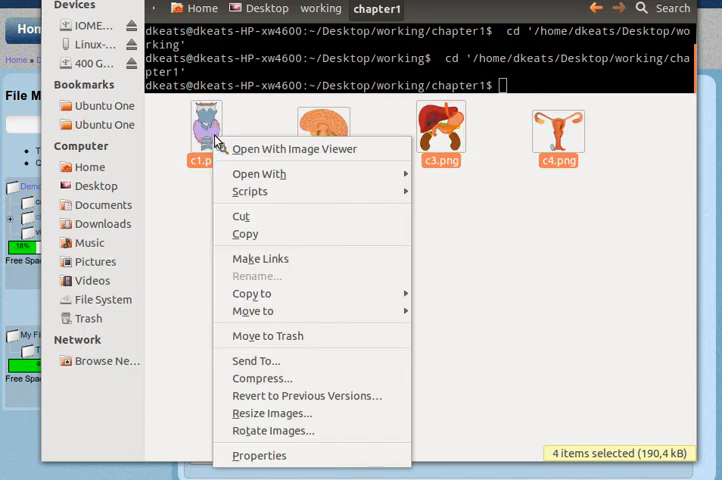
mouse_move(260, 258)
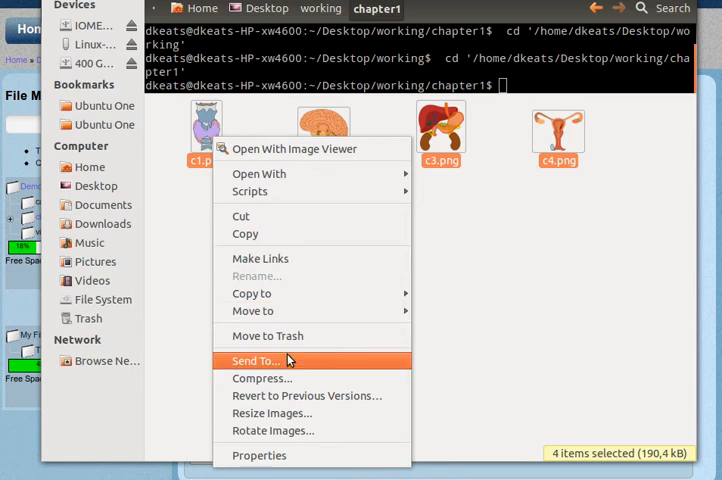
mouse_move(290, 378)
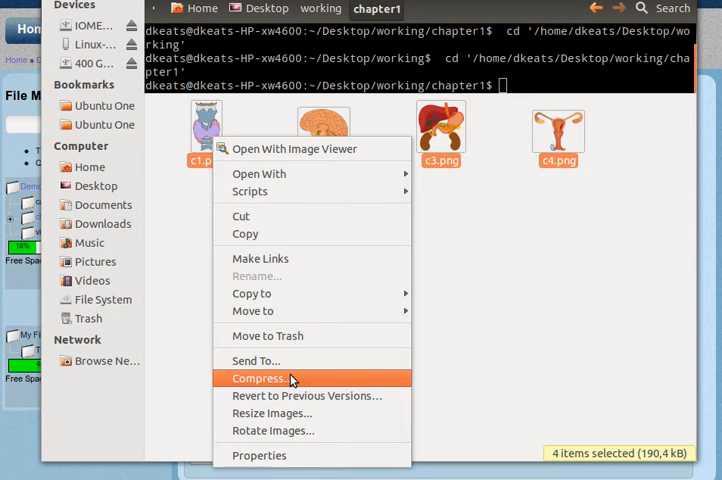
click(260, 378)
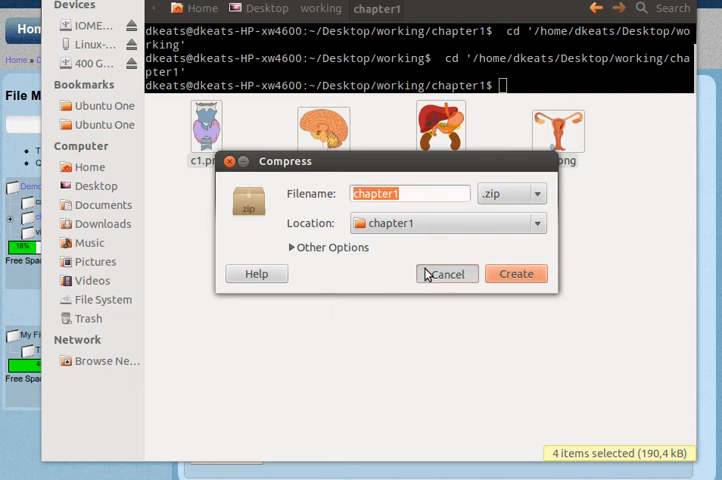
click(446, 273)
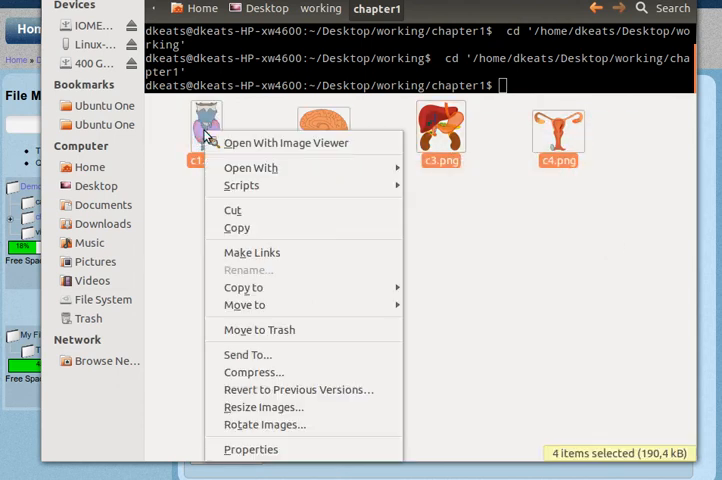
mouse_move(248, 355)
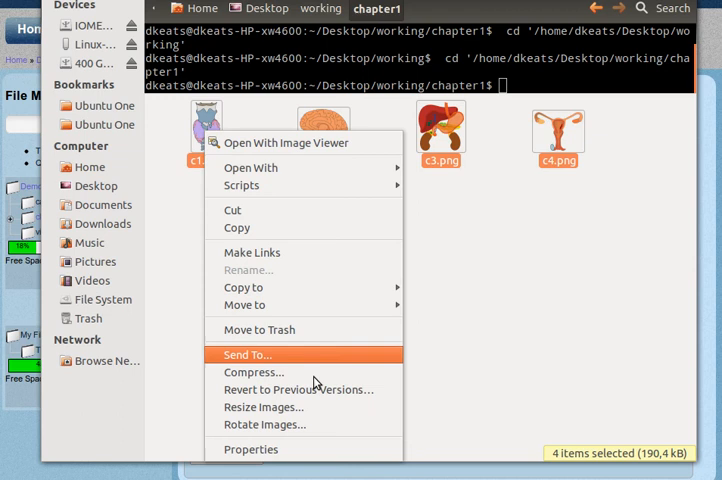
click(253, 372)
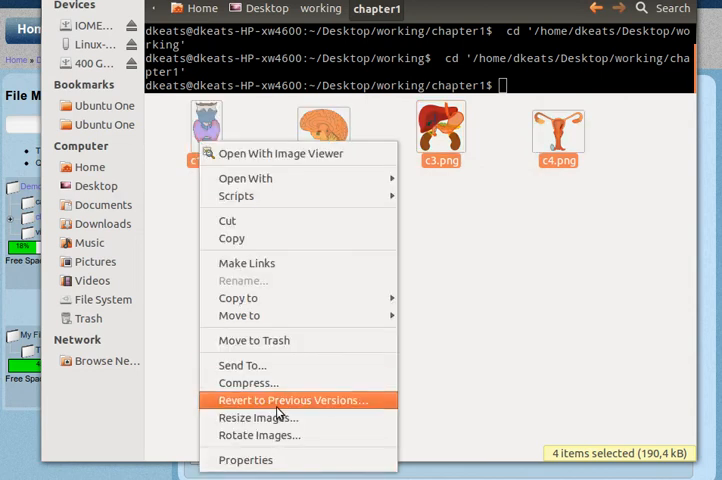
click(248, 382)
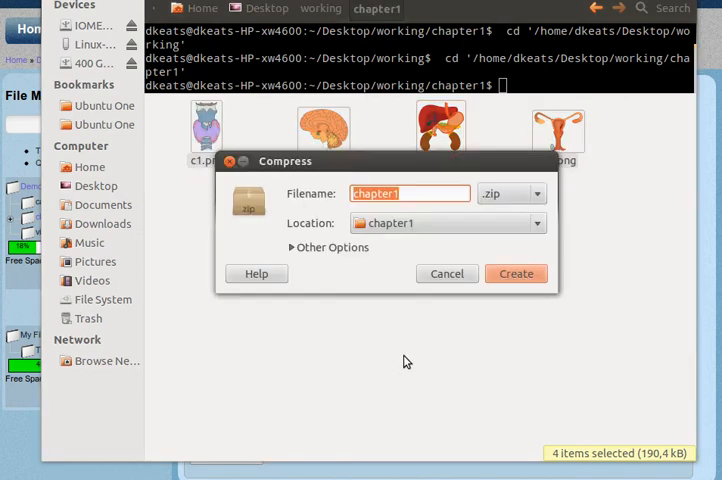
mouse_move(470, 244)
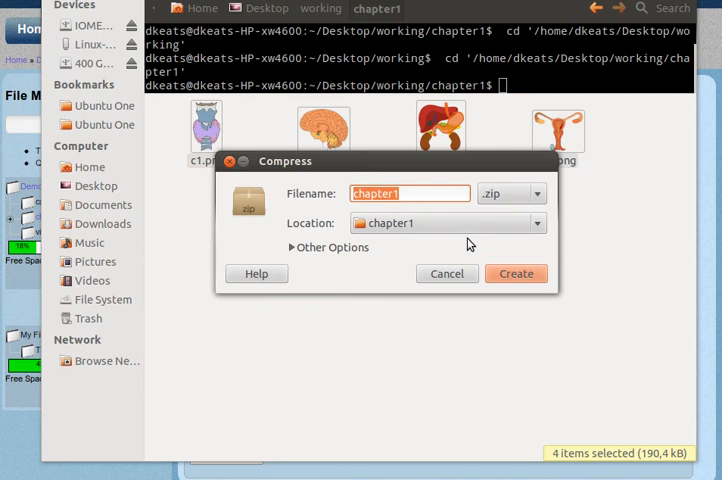
mouse_move(449, 332)
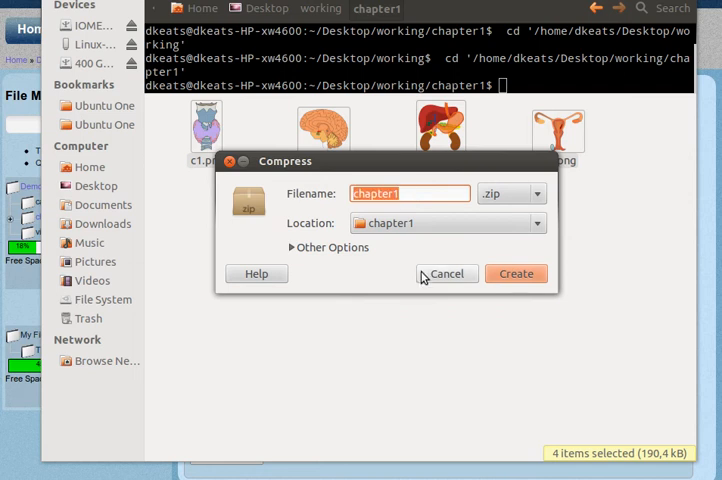
text(i)
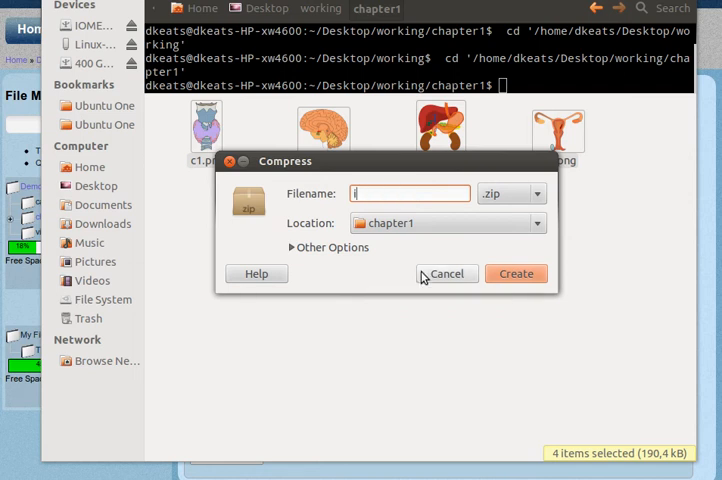
text(mage)
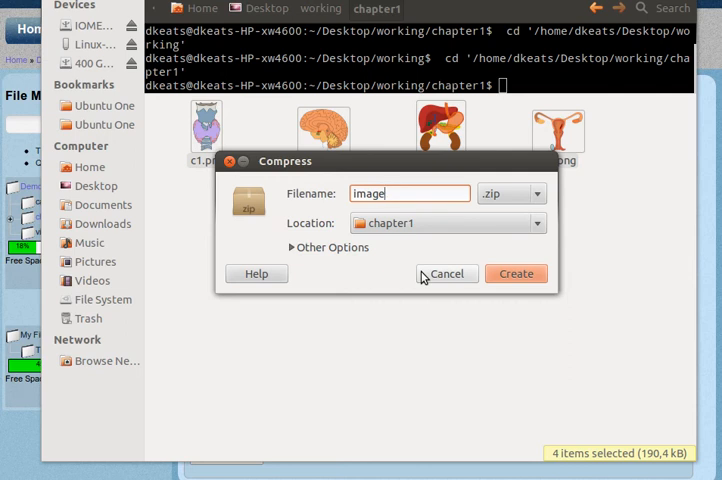
key(BackSpace)
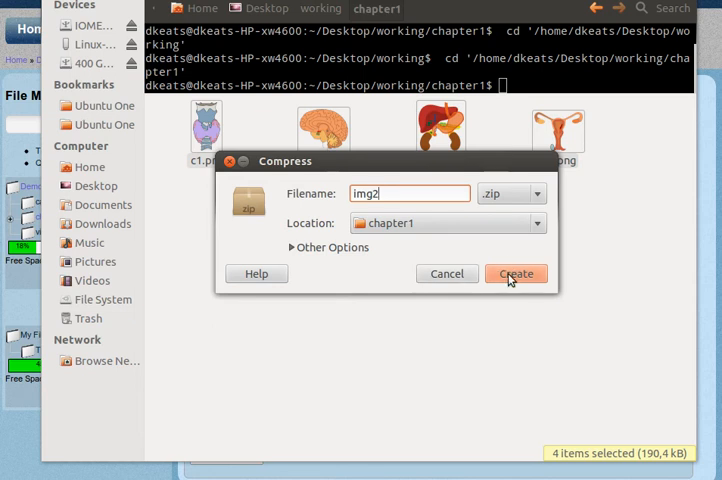
click(516, 273)
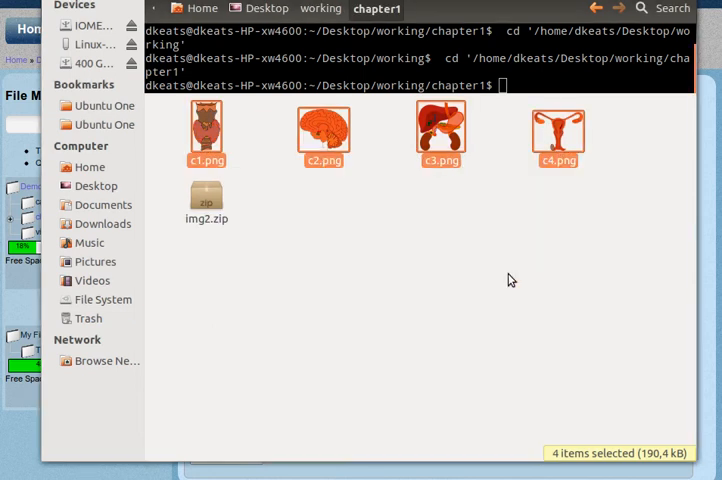
Upload img2.zip from the local chapter1 folder into images2 under an Attribution licence.
click(206, 200)
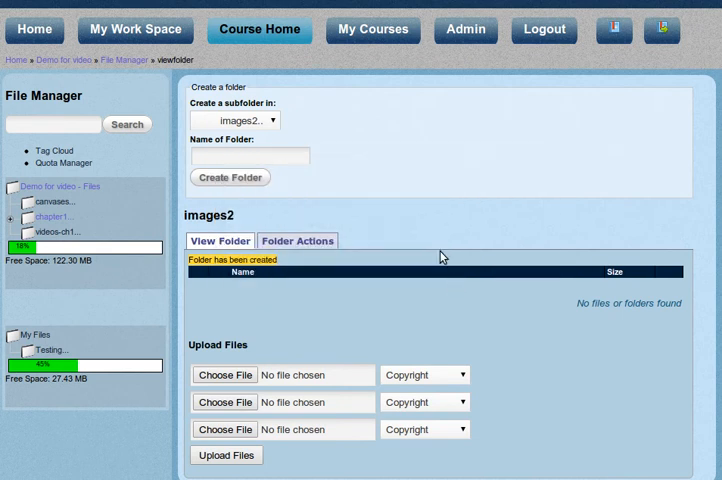
scroll(down, 3)
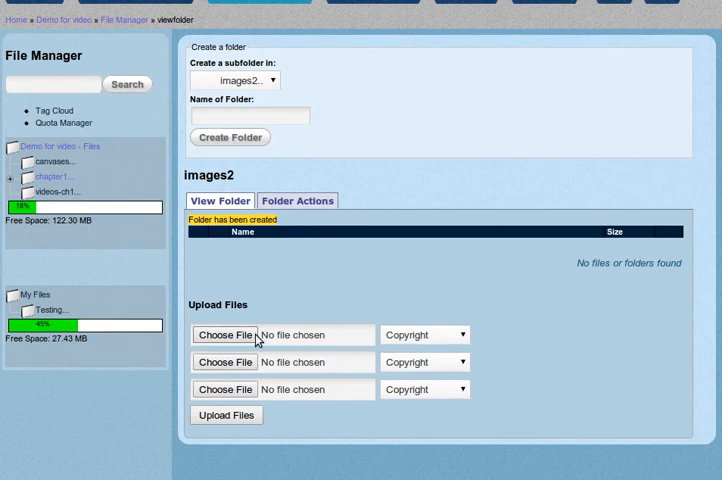
click(224, 334)
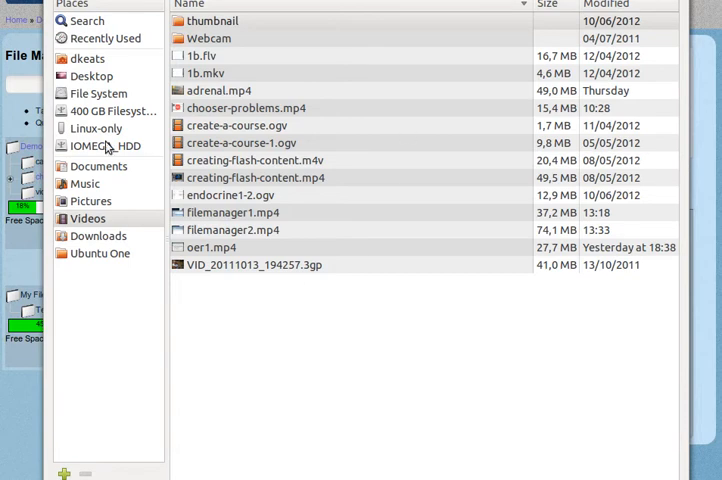
click(91, 75)
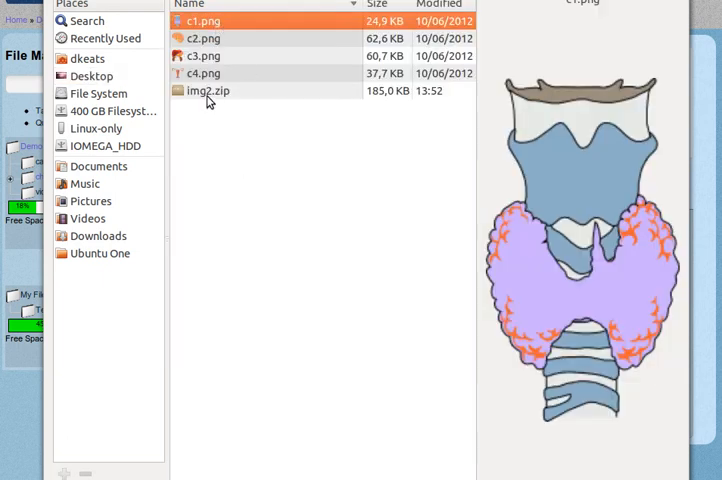
click(208, 90)
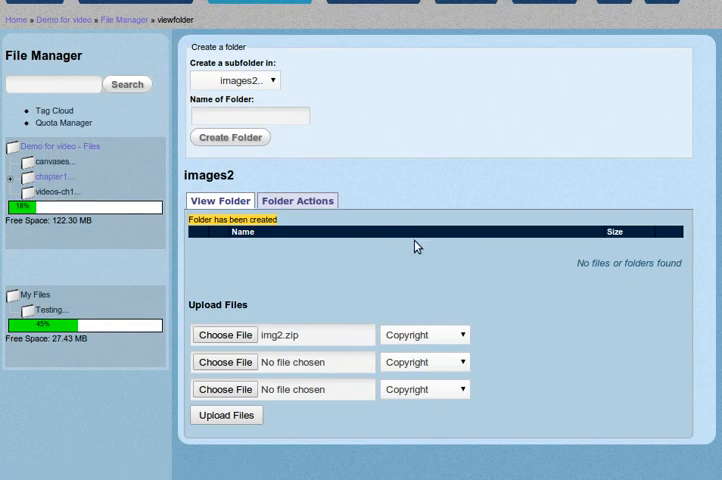
click(424, 334)
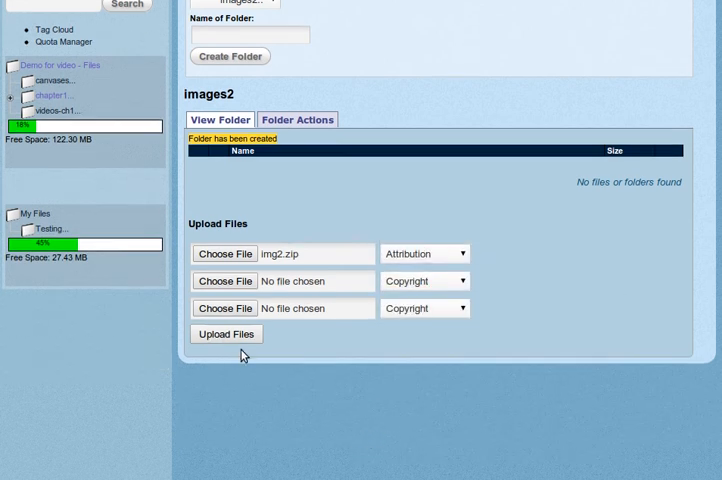
click(226, 334)
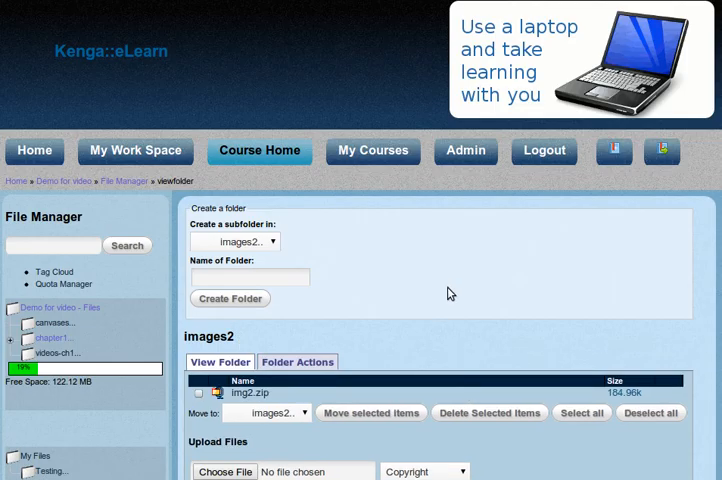
Open img2.zip's details page, which previews c1–c4.png.
scroll(down, 3)
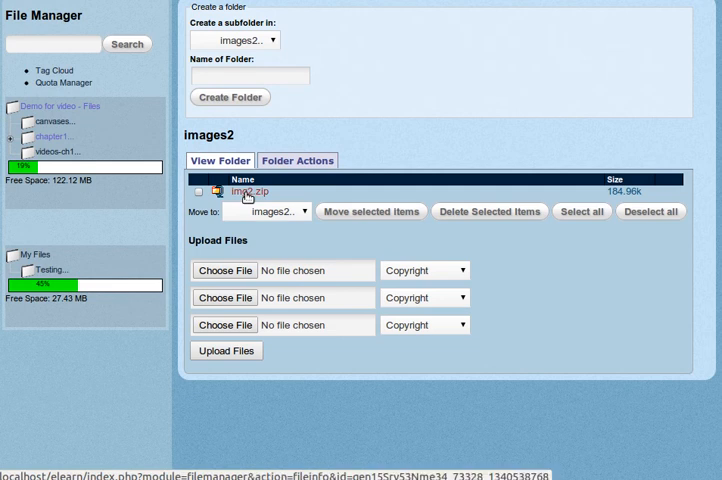
click(248, 191)
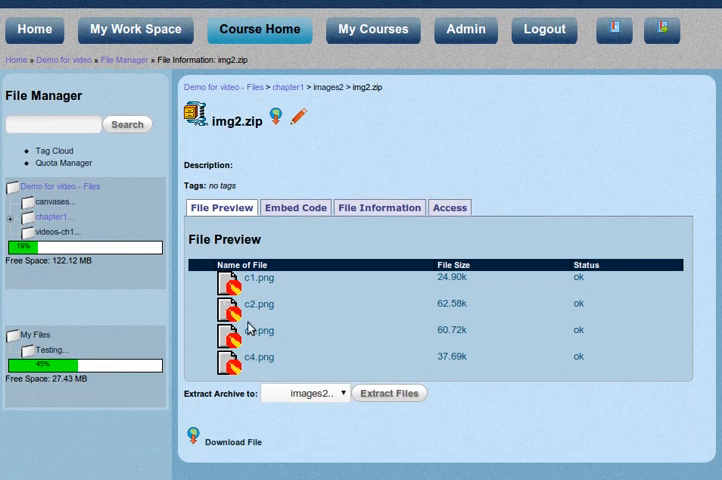
mouse_move(300, 398)
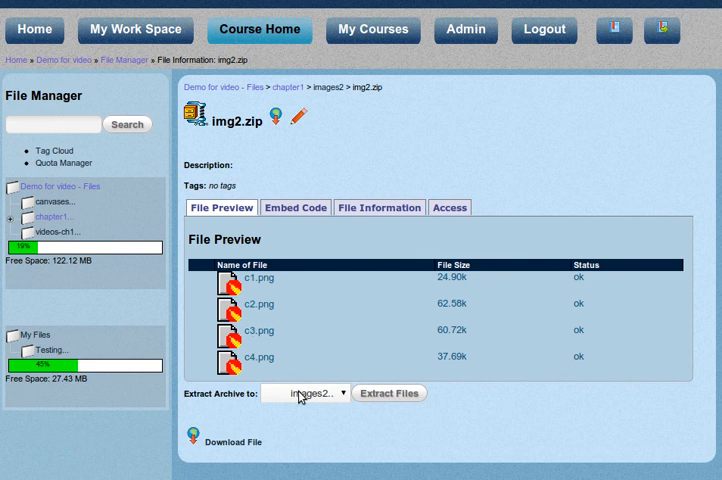
mouse_move(228, 406)
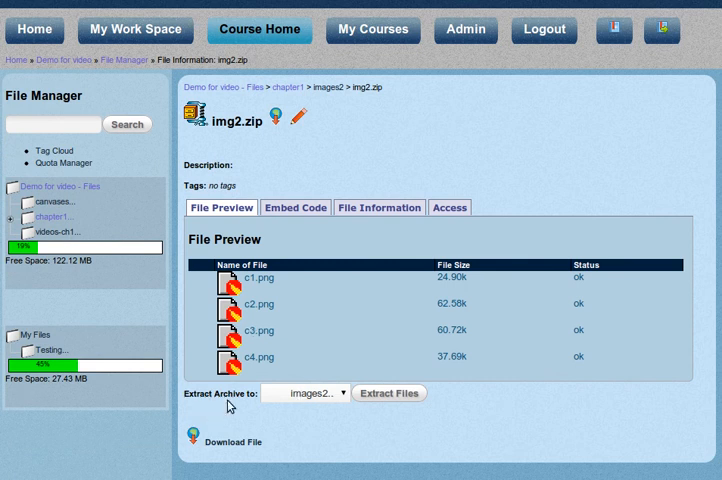
mouse_move(477, 417)
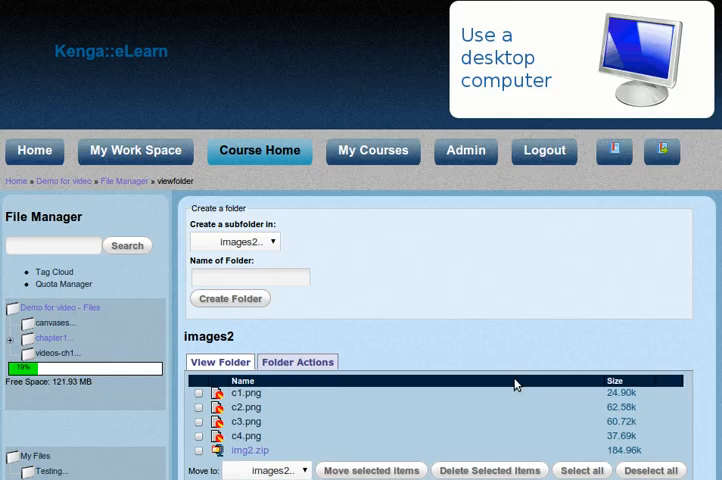
Delete img2.zip from images2 and preview c1.png.
scroll(down, 3)
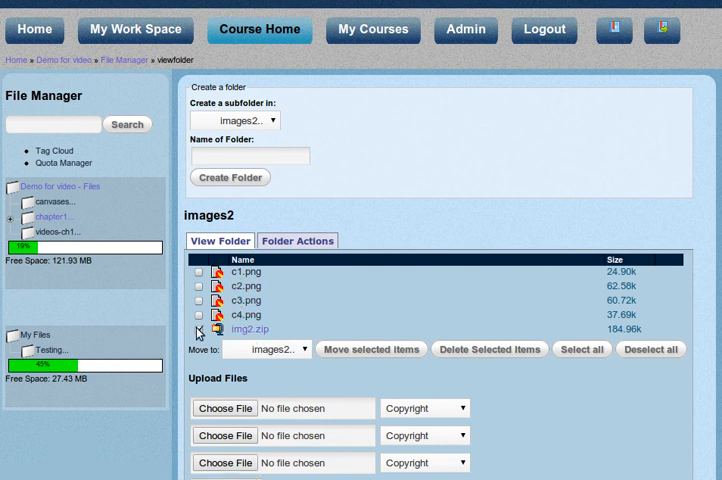
click(198, 330)
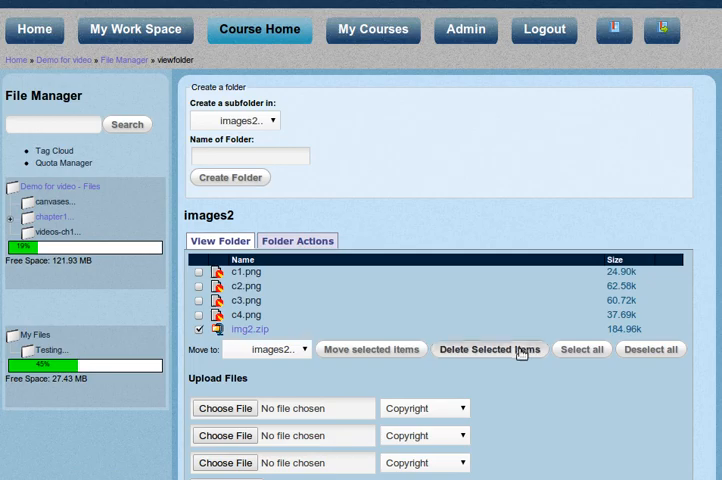
click(489, 349)
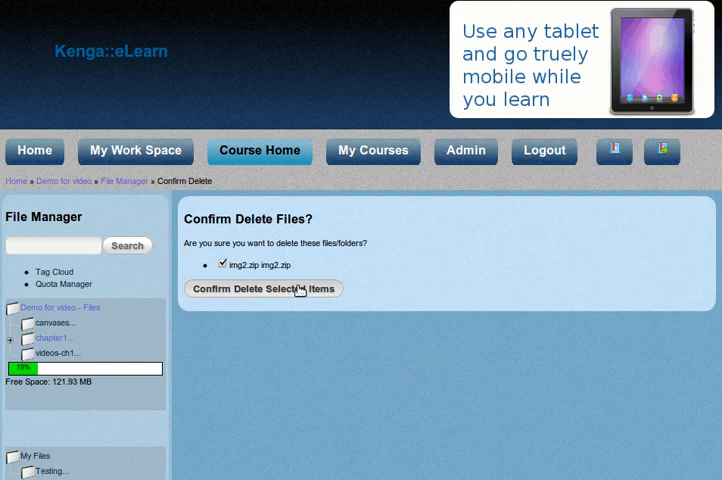
click(263, 288)
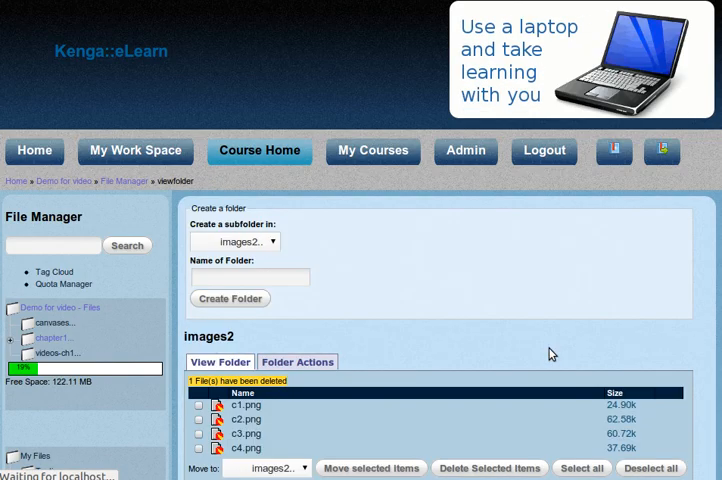
scroll(down, 3)
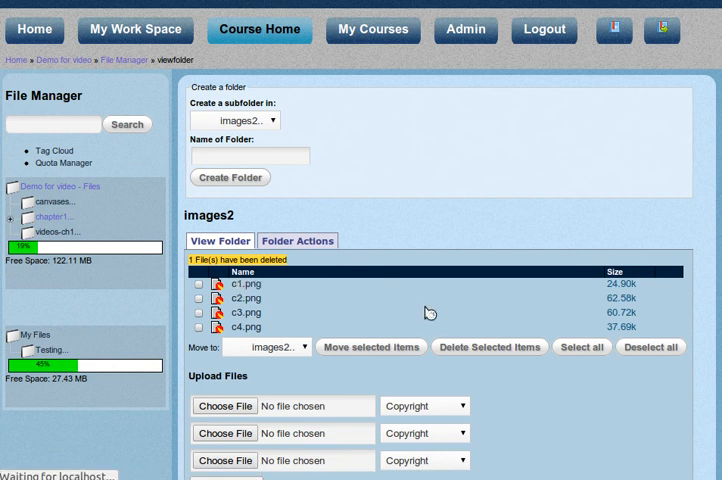
click(245, 284)
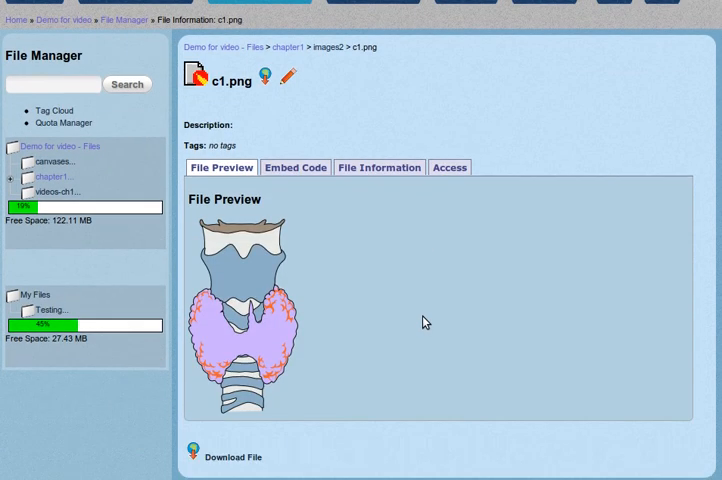